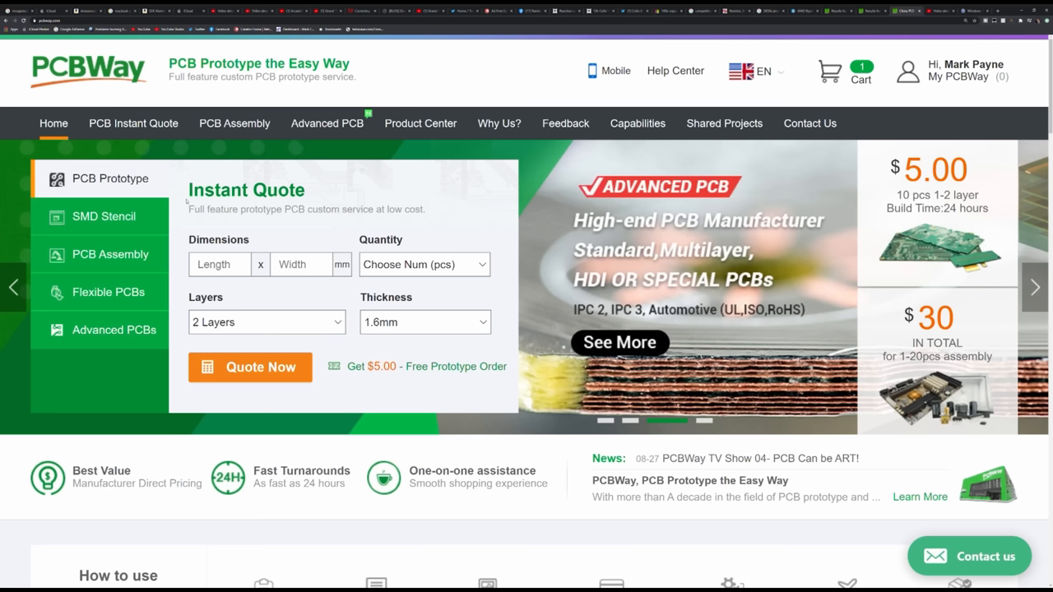
mouse_move(109, 293)
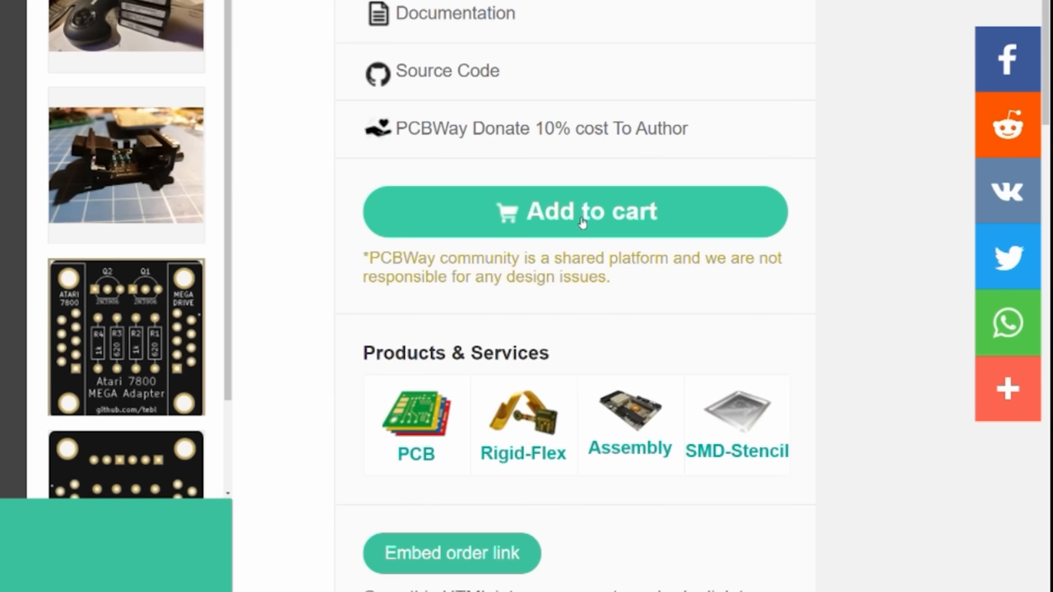
Step: Go to the Shared Projects area to reach the Atari 7800 MEGA Adapter project page
left_click(579, 210)
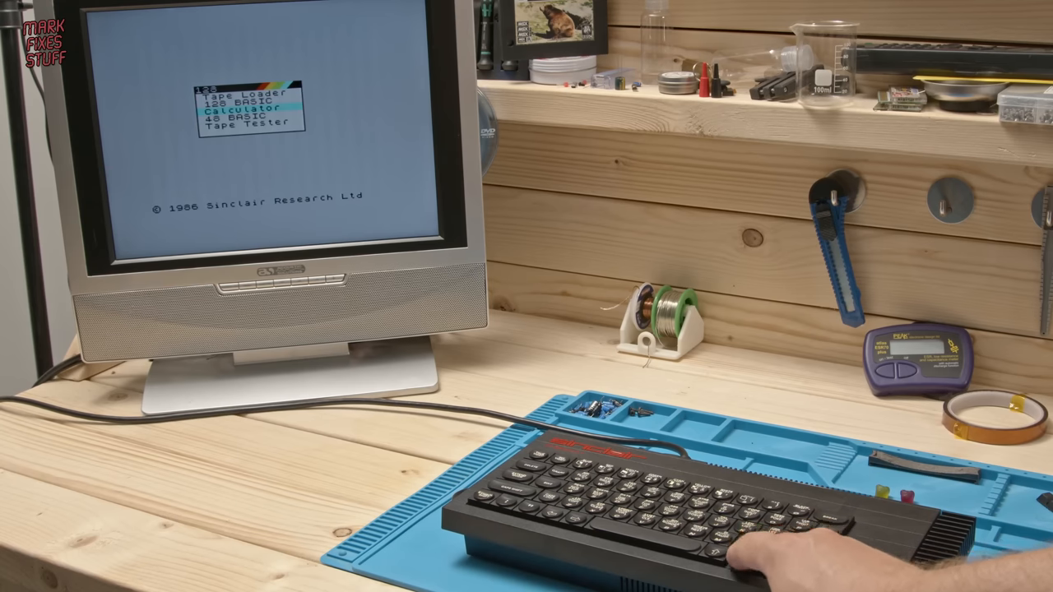
key("down")
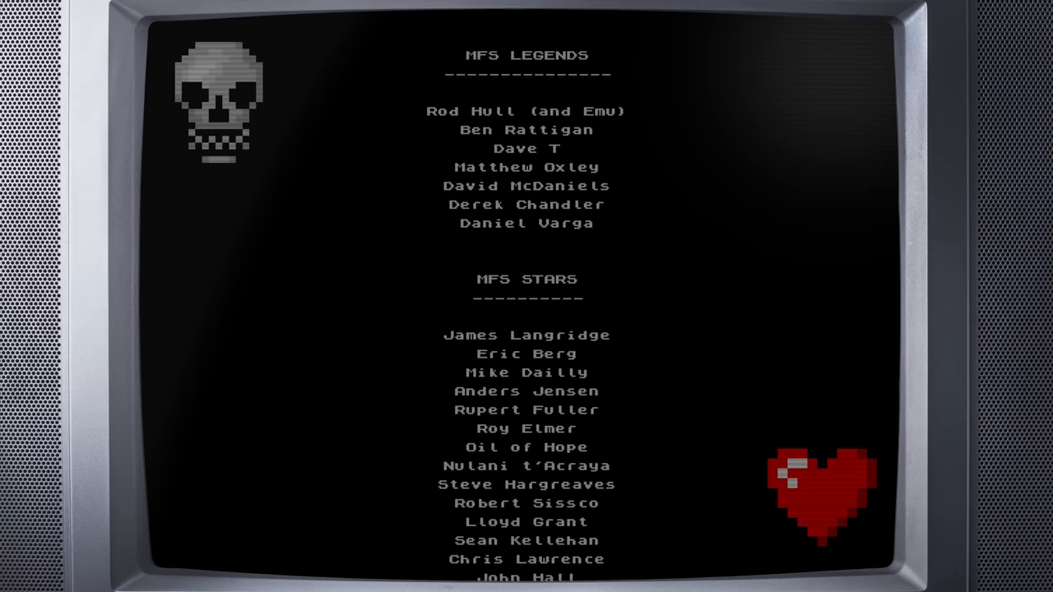
scroll("down", 3)
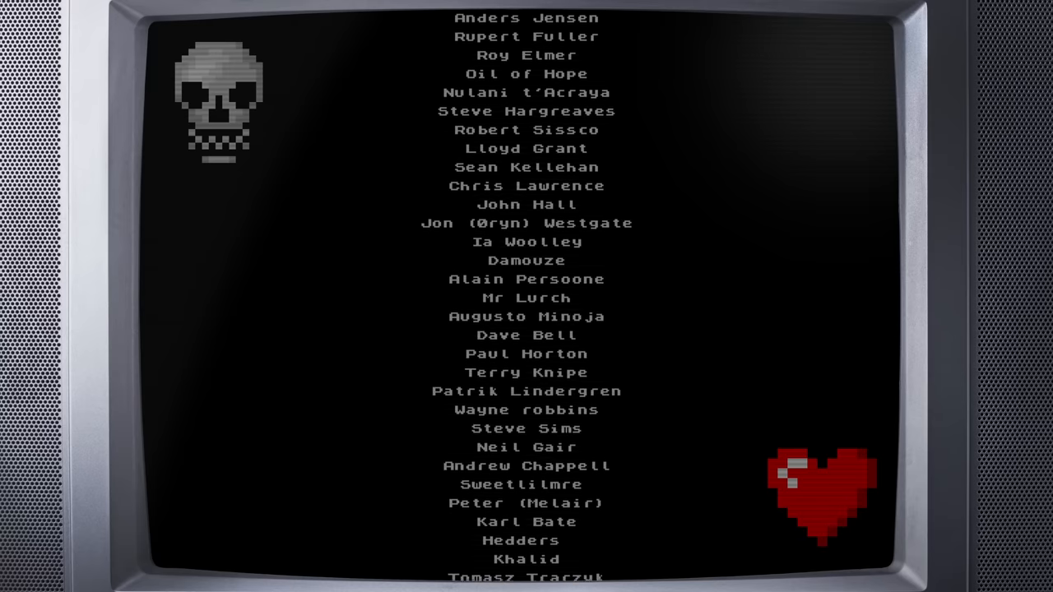
scroll("down", 3)
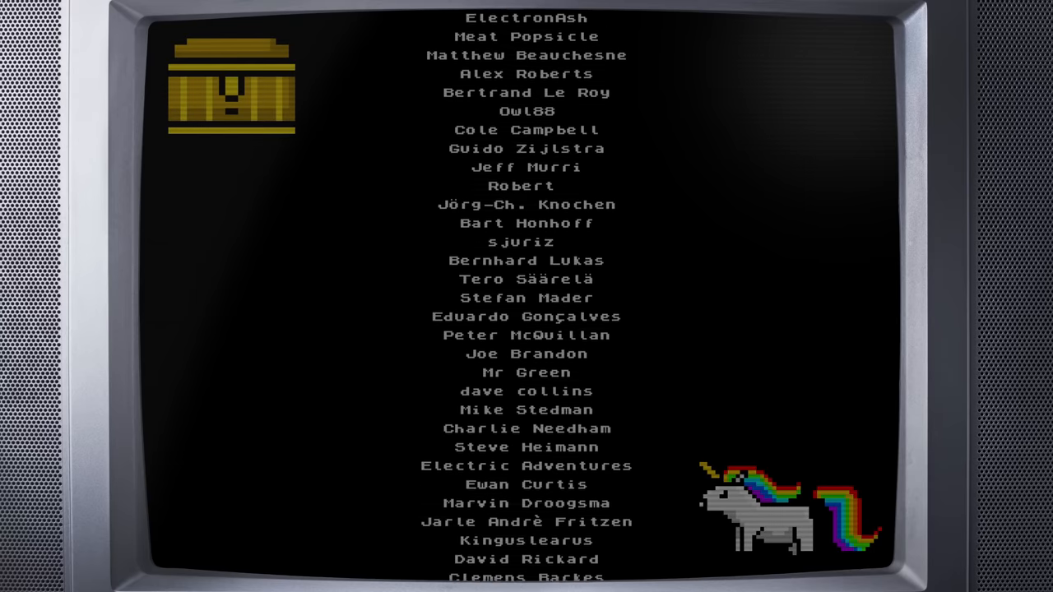
scroll("down", 3)
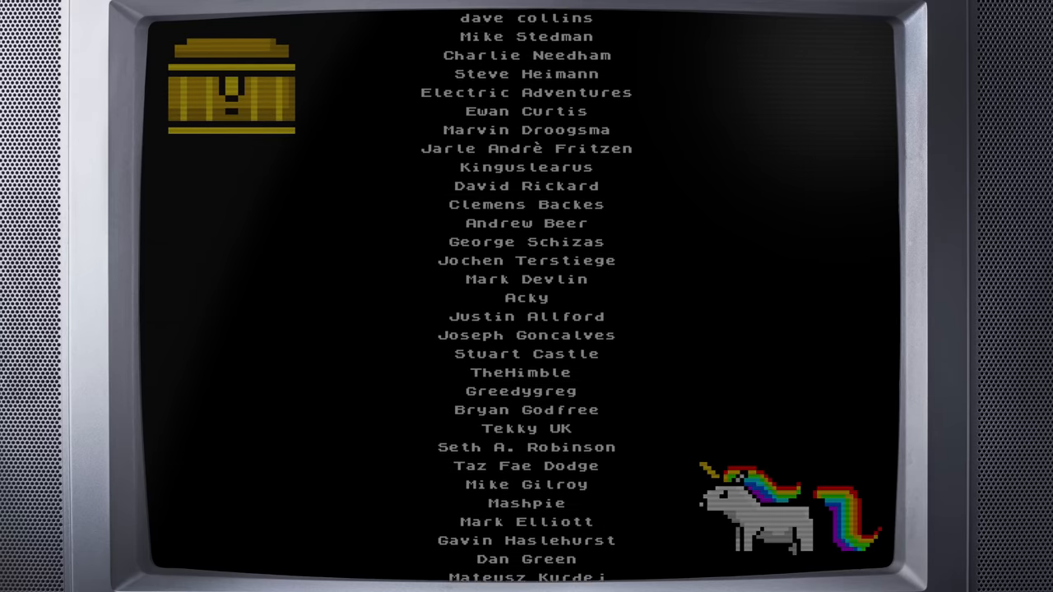